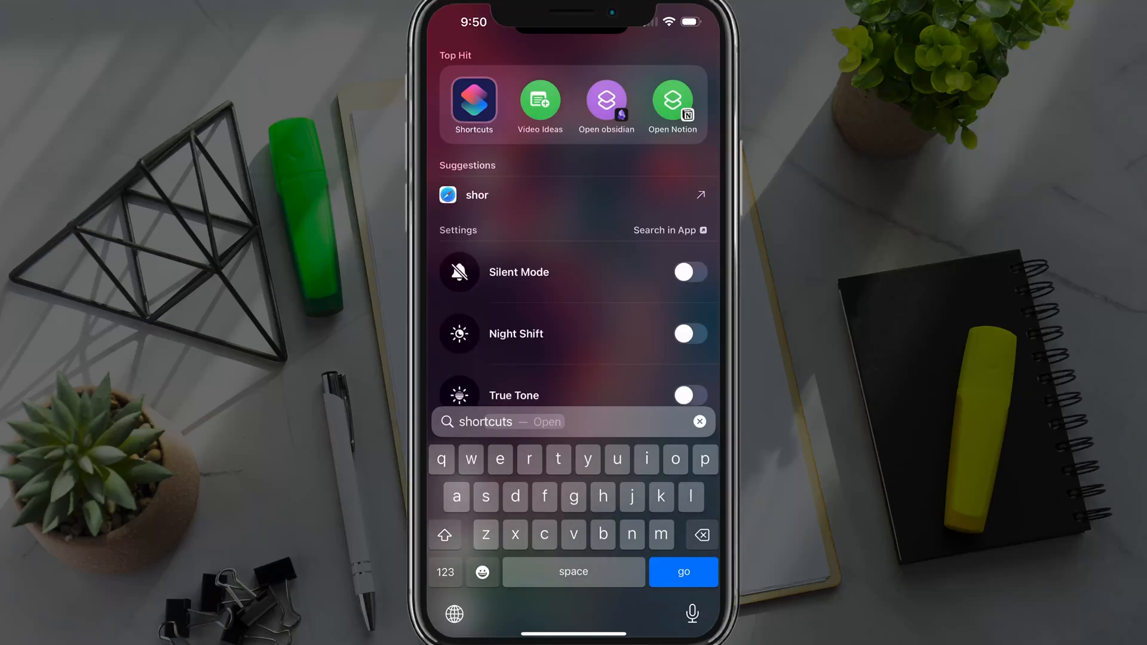
- Launch Shortcuts from the Spotlight top hit and switch to its empty Automation page
{"action": "left_click", "coordinate": [473, 105]}
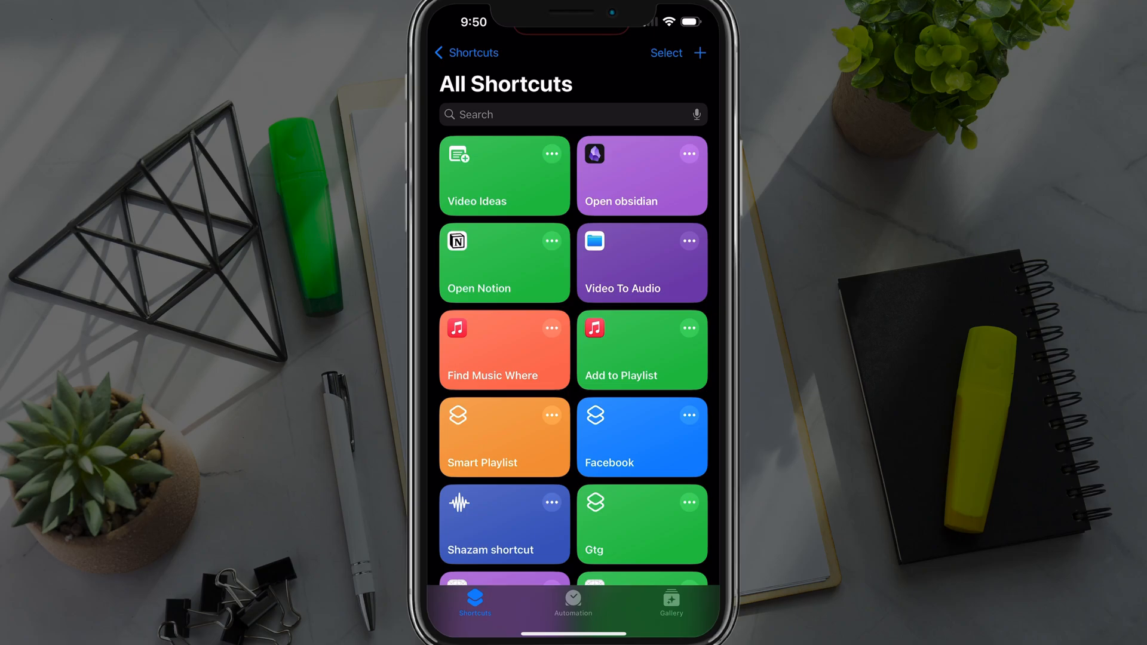
{"action": "left_click", "coordinate": [572, 603]}
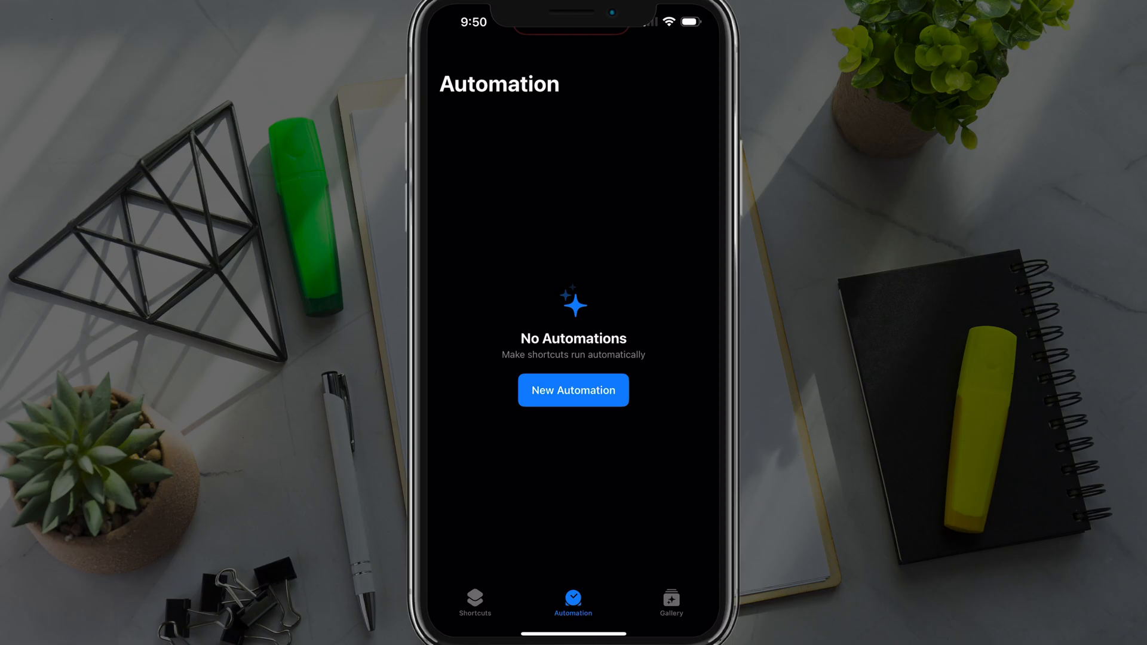
- Begin a new personal automation and choose the NFC Tag trigger from the list
{"action": "left_click", "coordinate": [572, 390]}
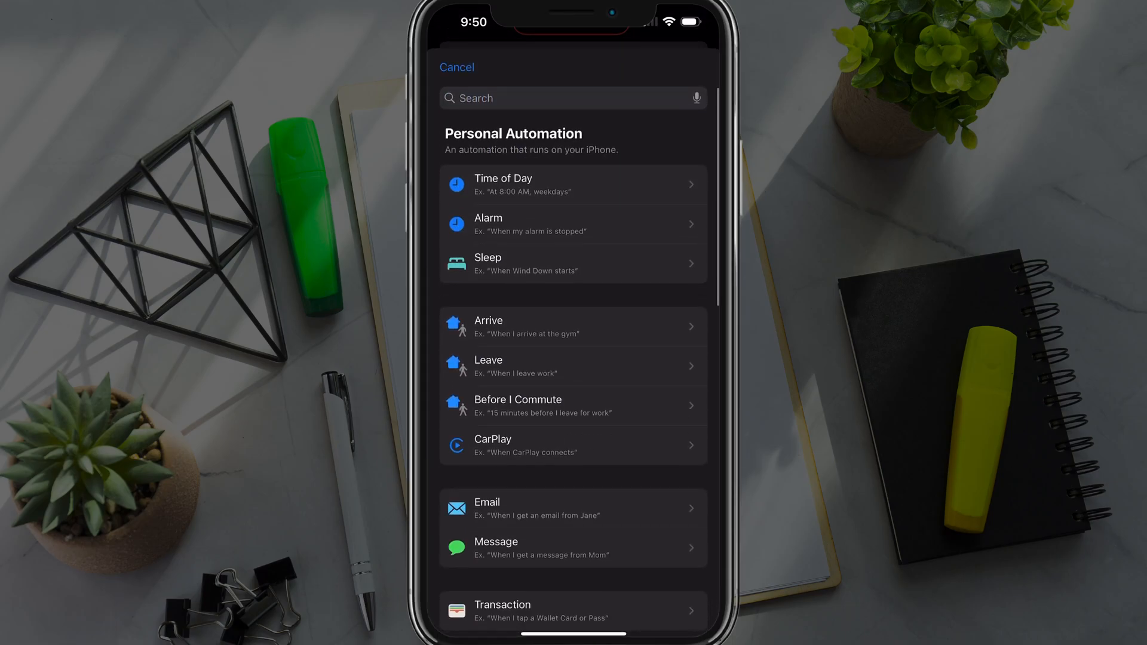
{"action": "scroll", "scroll_direction": "down", "scroll_amount": 3}
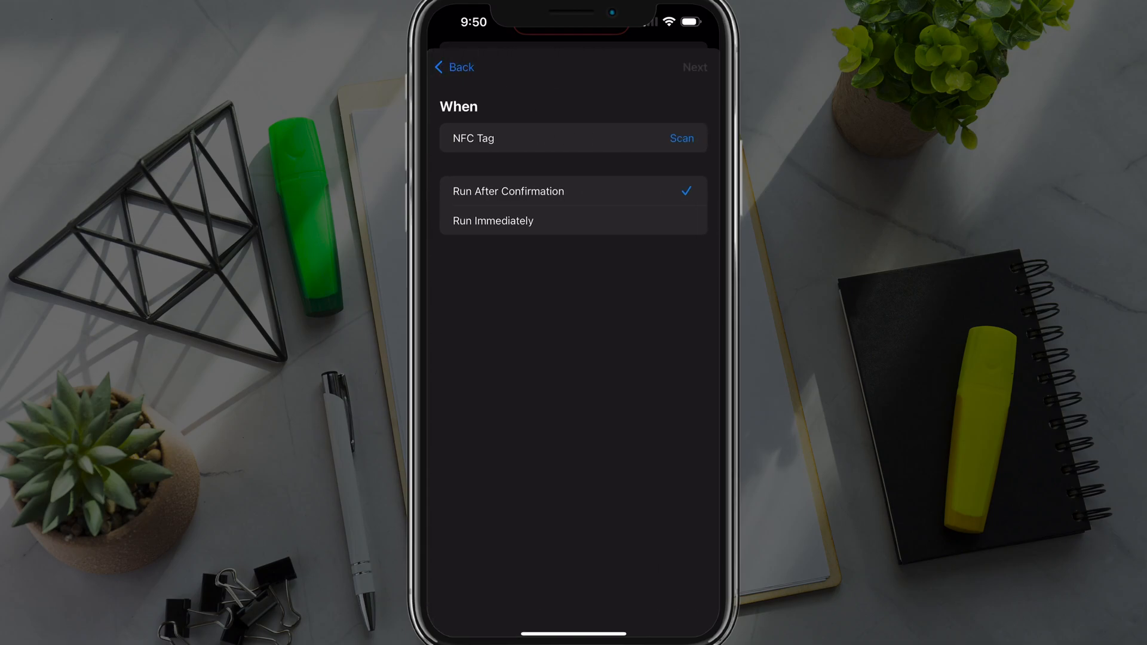
- Start the NFC scan, cancel the first Ready to Scan sheet, and reopen it
{"action": "left_click", "coordinate": [681, 139]}
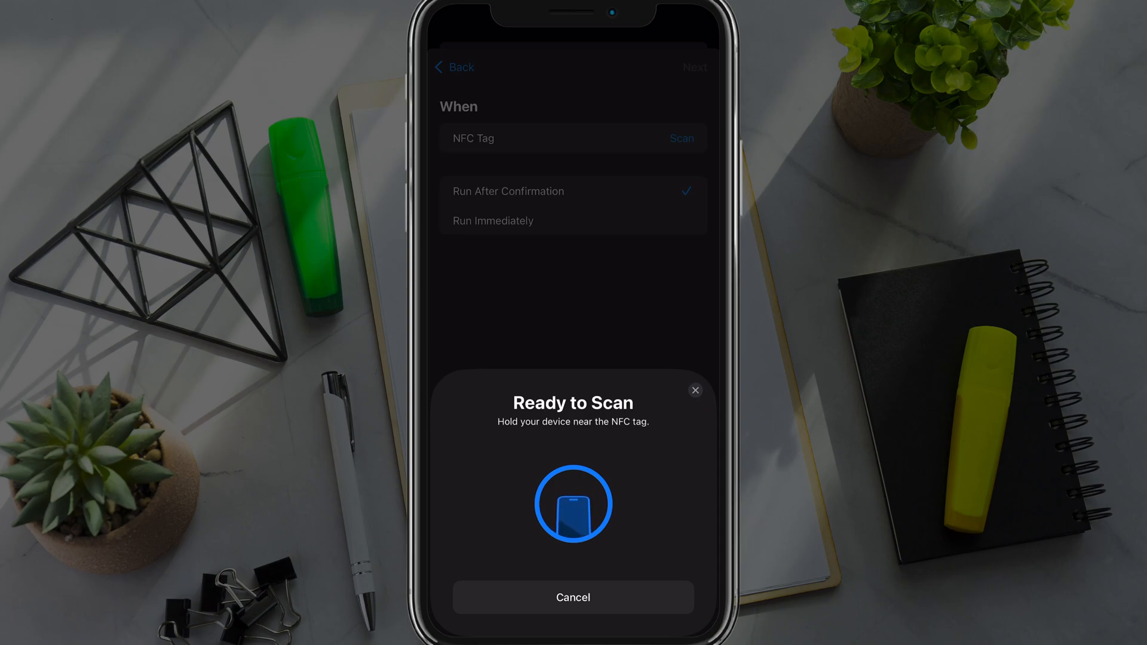
{"action": "left_click", "coordinate": [572, 597]}
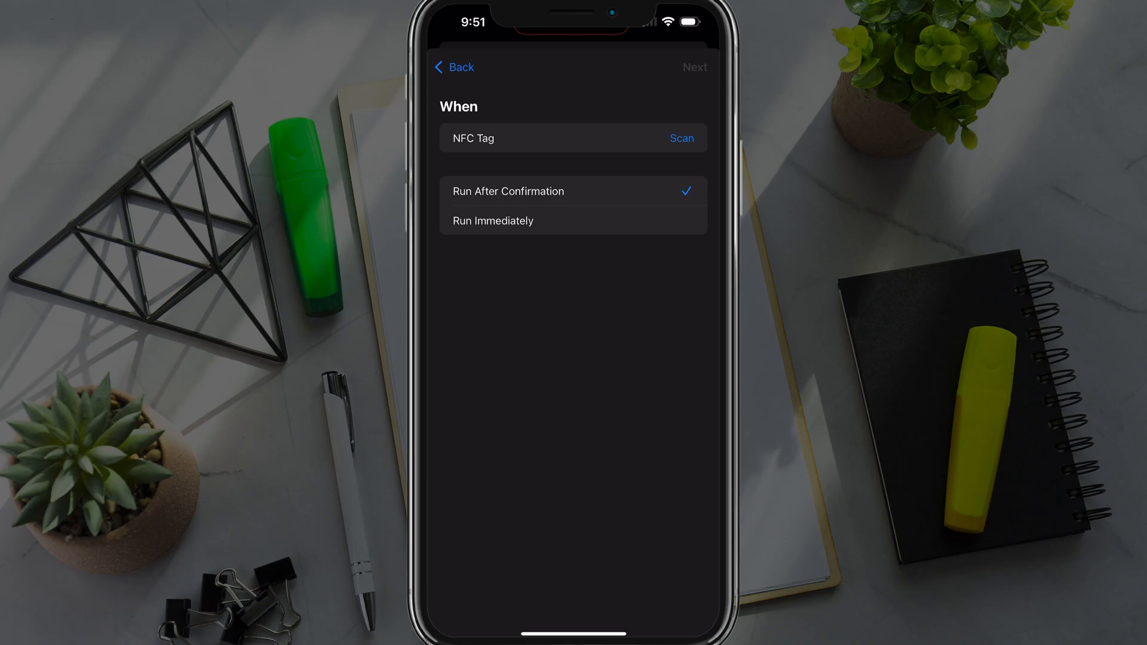
{"action": "left_click", "coordinate": [680, 138]}
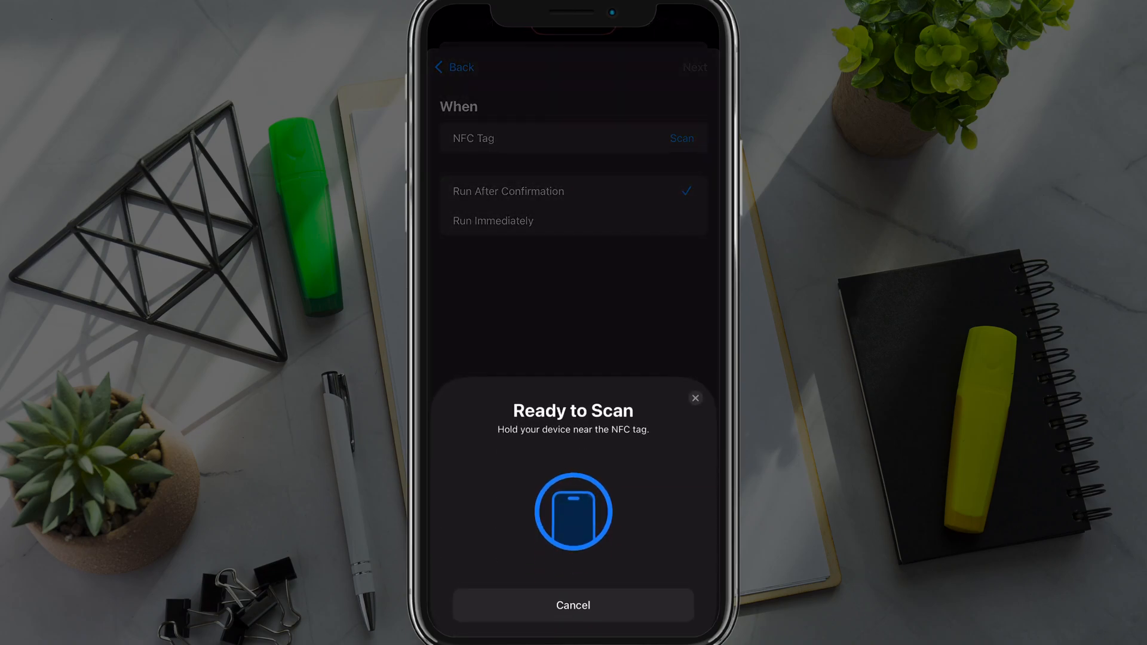